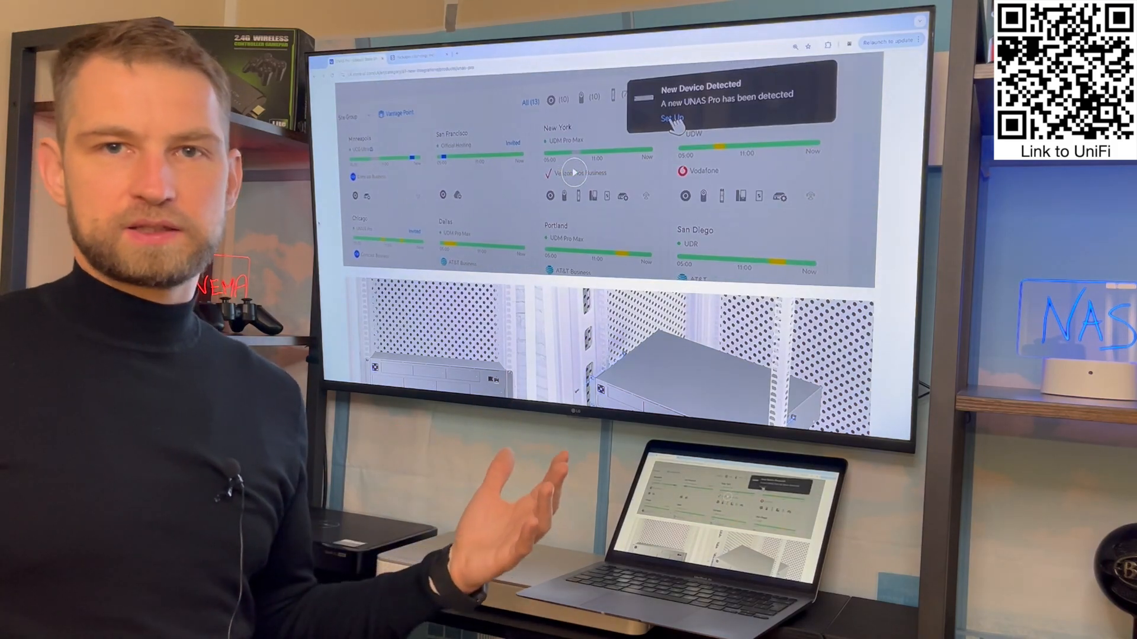
# Advance the UNAS Pro showcase from the device-detection clip to the UniFi Drive dashboard and desktop client view
pyautogui.click(668, 118)
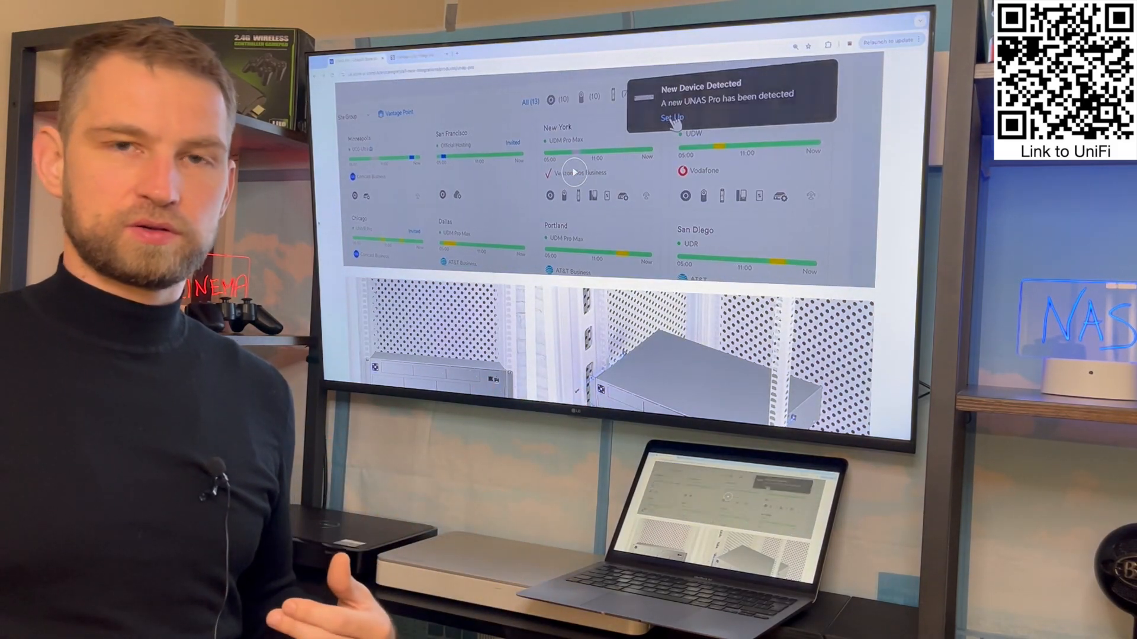
pyautogui.click(670, 117)
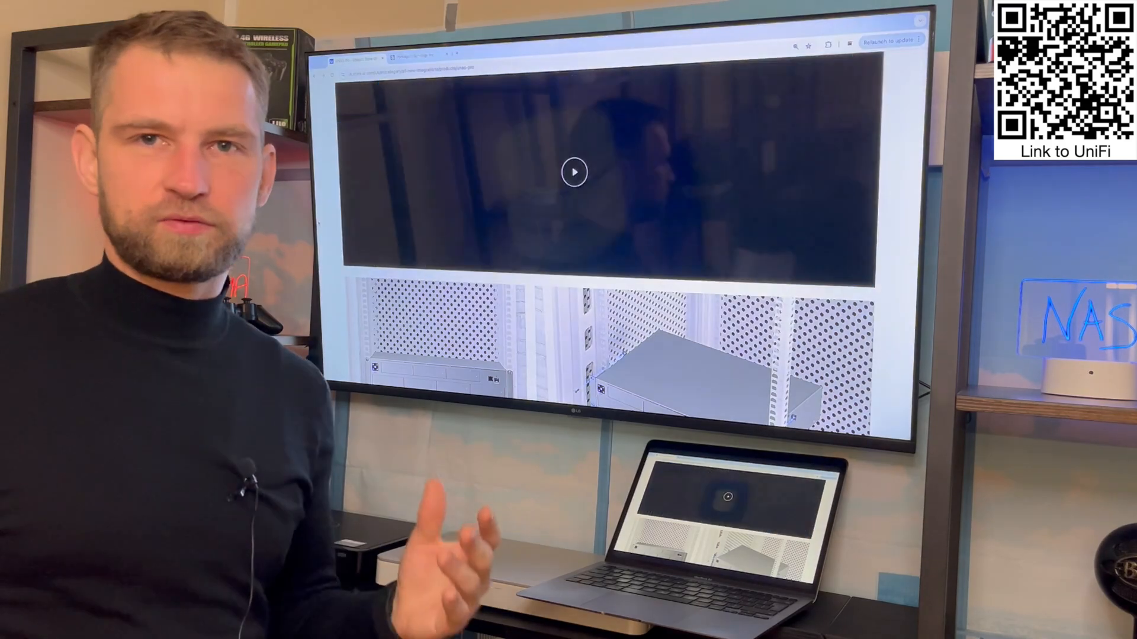
pyautogui.click(573, 173)
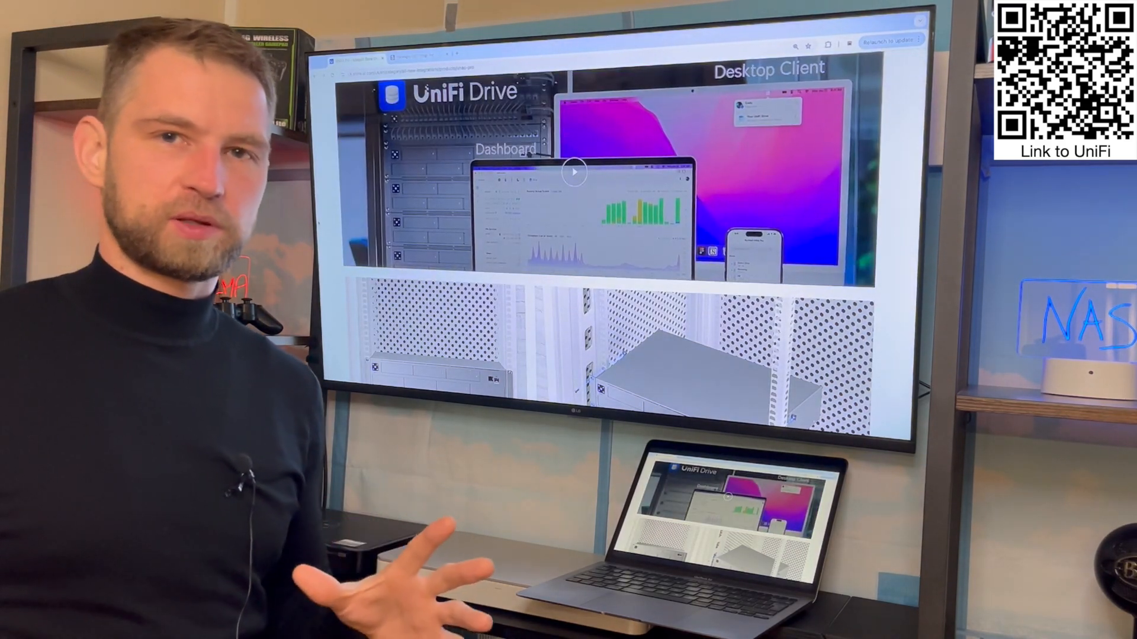